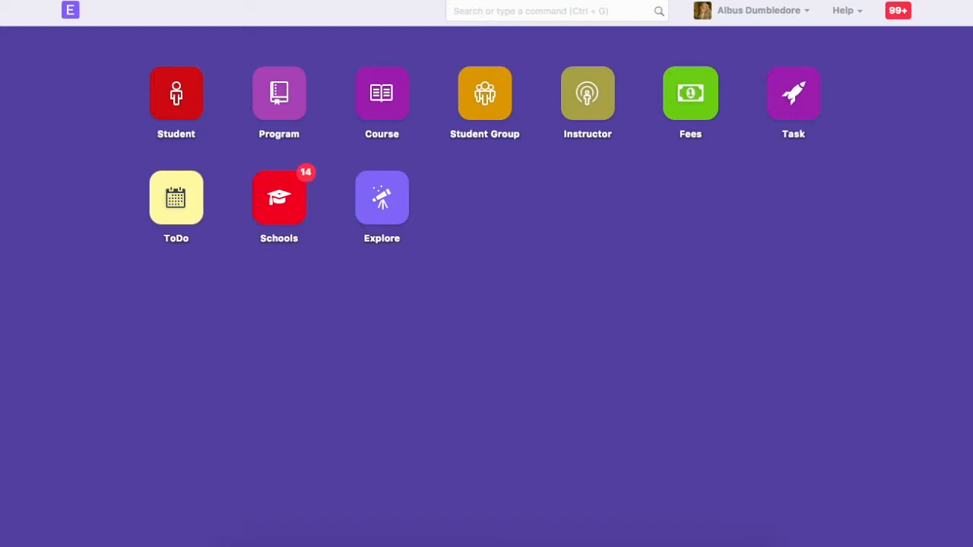
pyautogui.moveTo(287, 244)
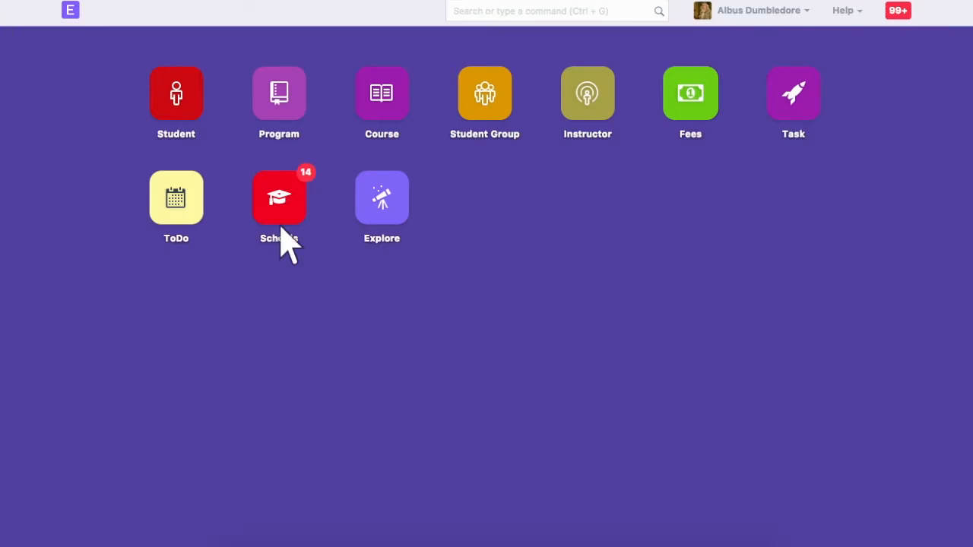
# Open the Student Applicant list from the Schools module's Admission section
pyautogui.click(278, 196)
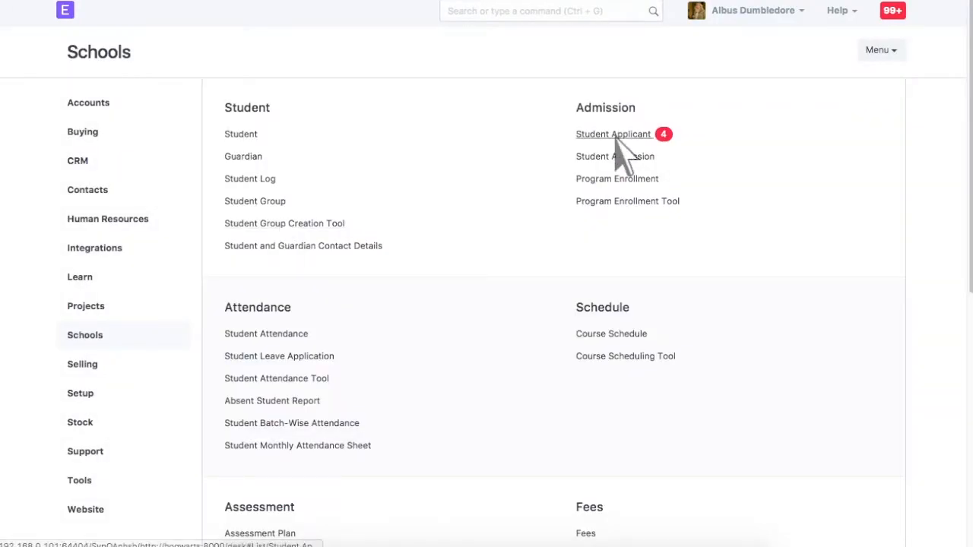
pyautogui.click(613, 134)
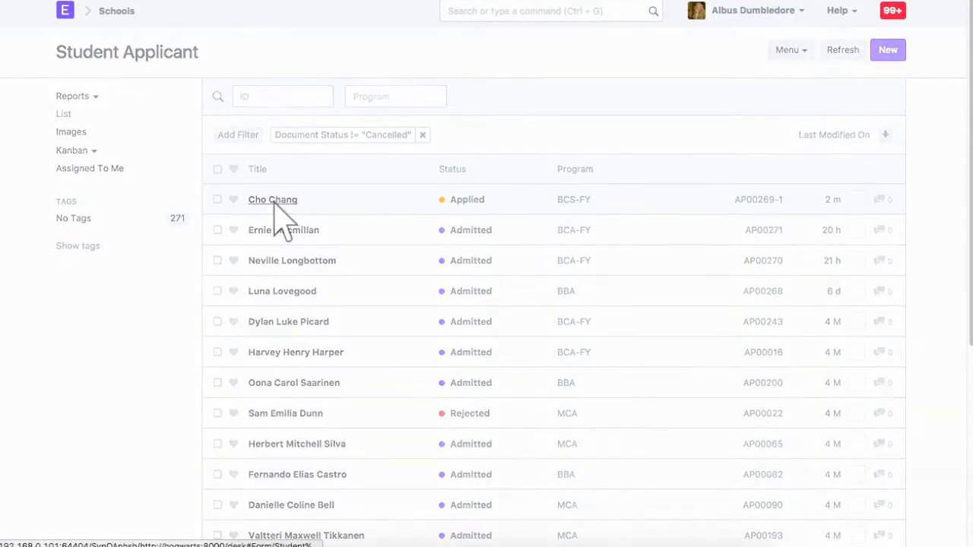
# Mark Cho Chang's application Approved, save it, and start her enrollment
pyautogui.click(272, 199)
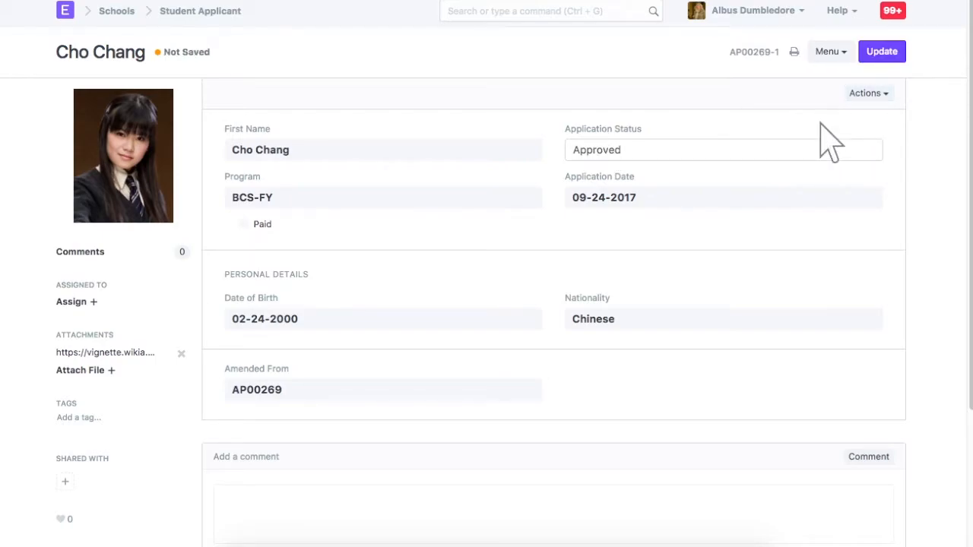
pyautogui.click(881, 51)
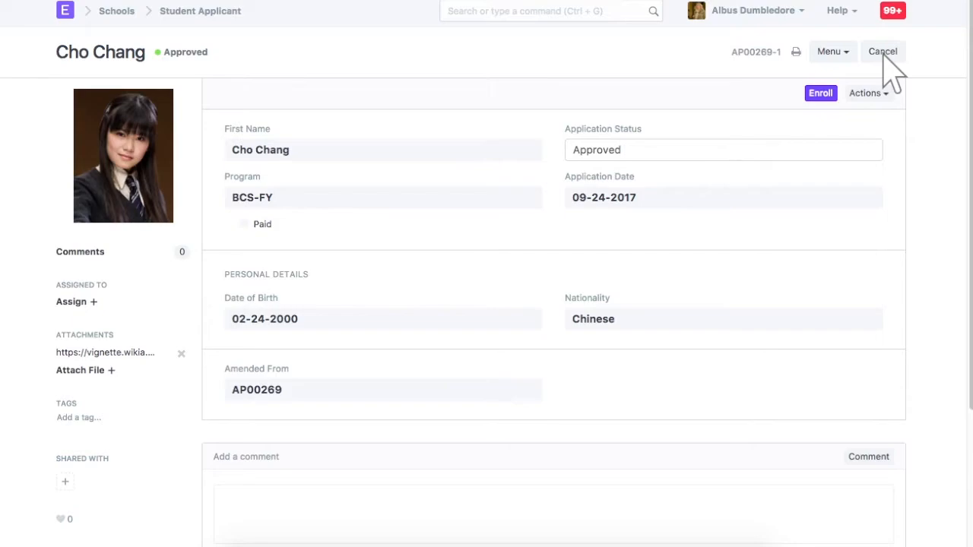
pyautogui.click(820, 92)
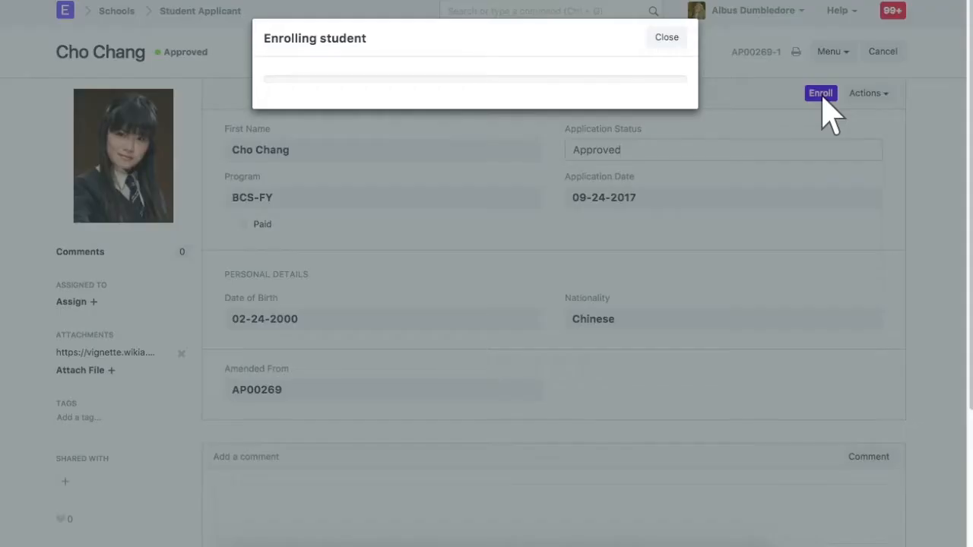
# Set Academic Year 2017-18 on Cho Chang's program enrollment PE00051 and save it
pyautogui.click(820, 93)
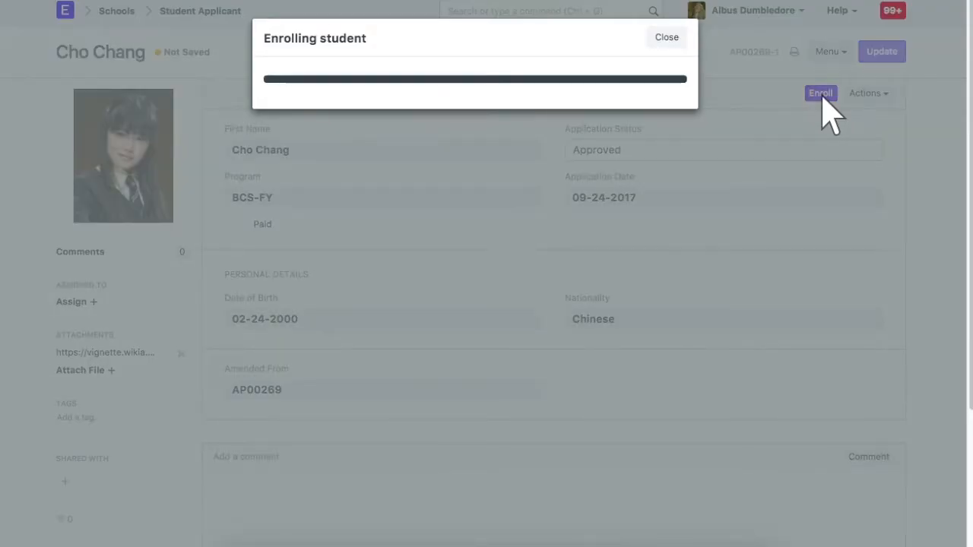
pyautogui.click(820, 92)
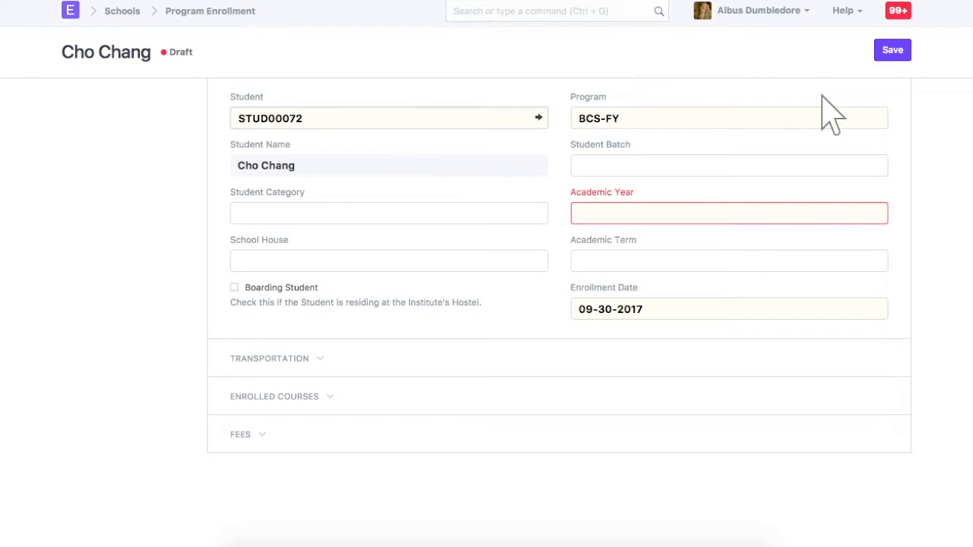
pyautogui.moveTo(255, 118)
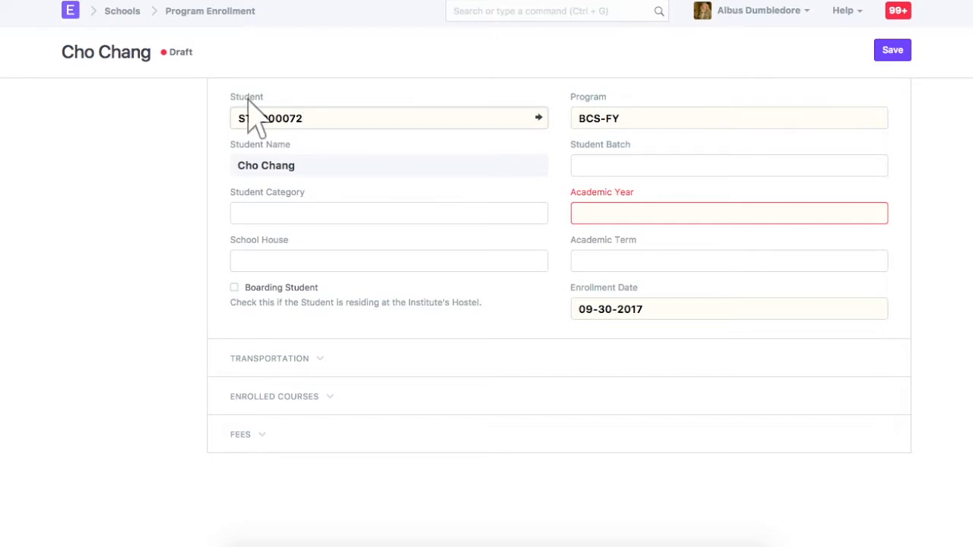
pyautogui.moveTo(597, 117)
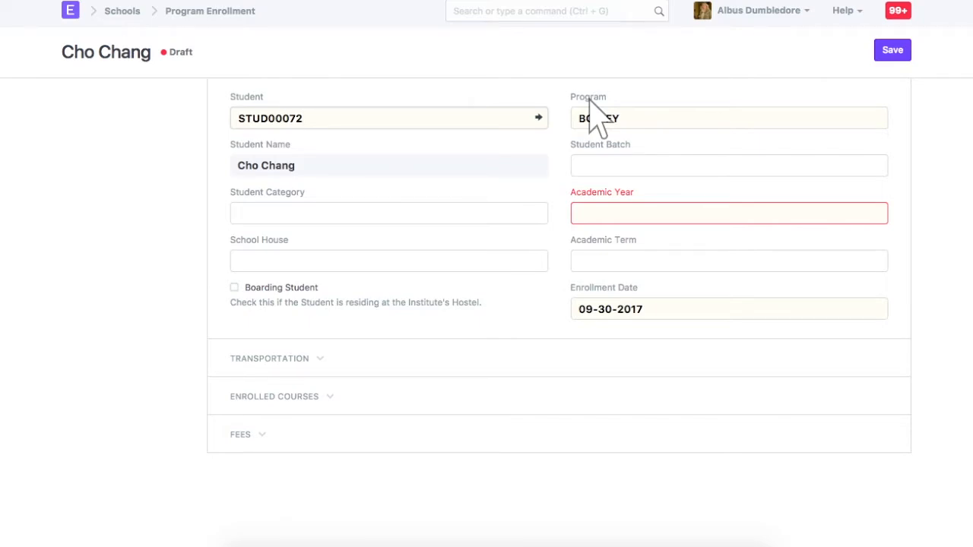
pyautogui.click(728, 213)
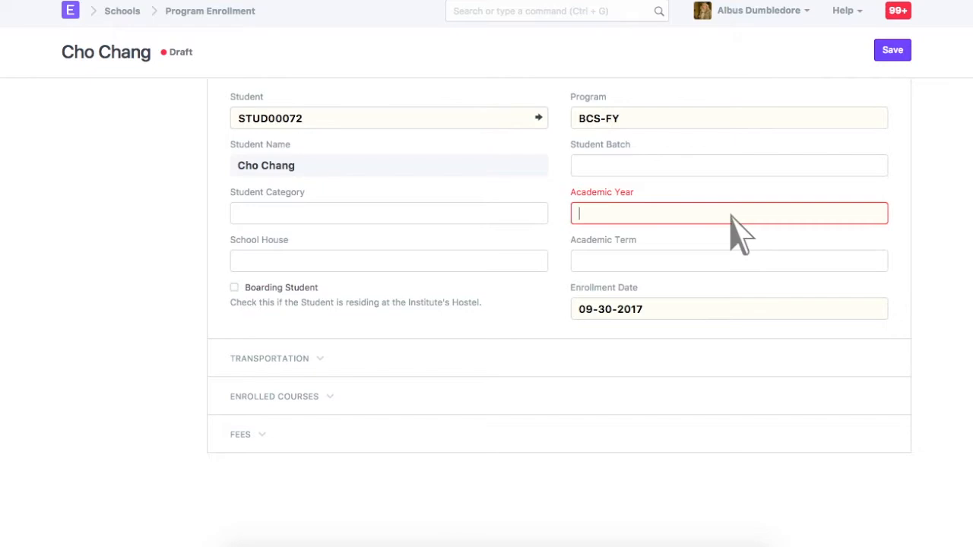
pyautogui.write('2017')
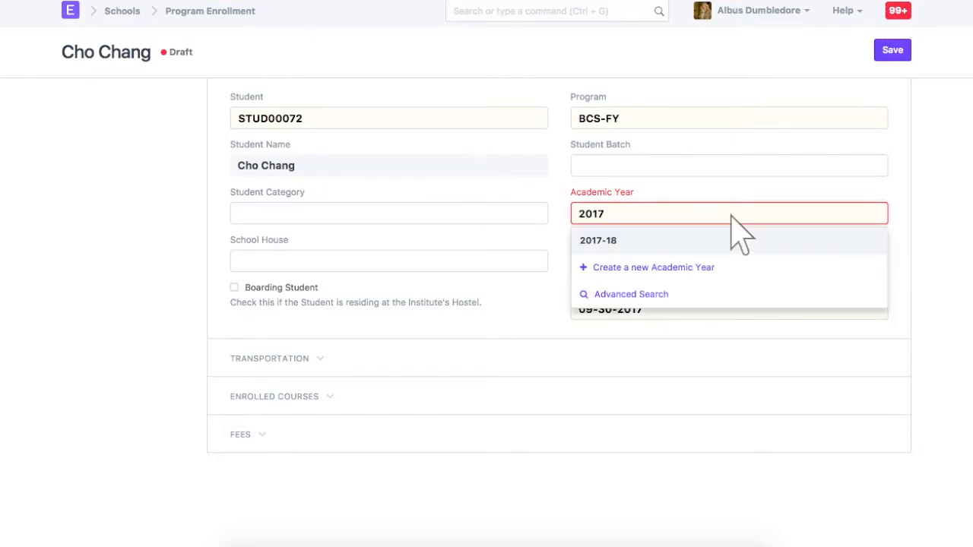
pyautogui.click(598, 240)
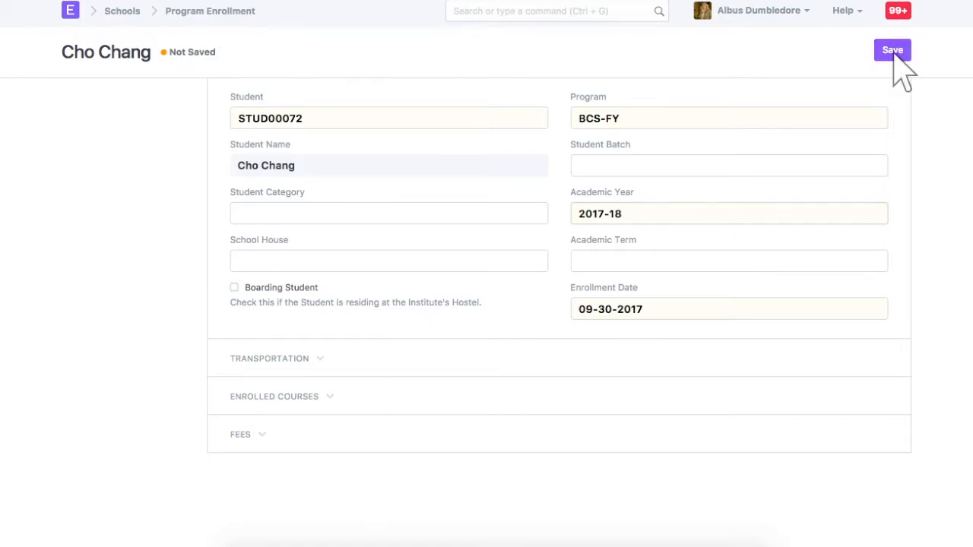
pyautogui.click(892, 49)
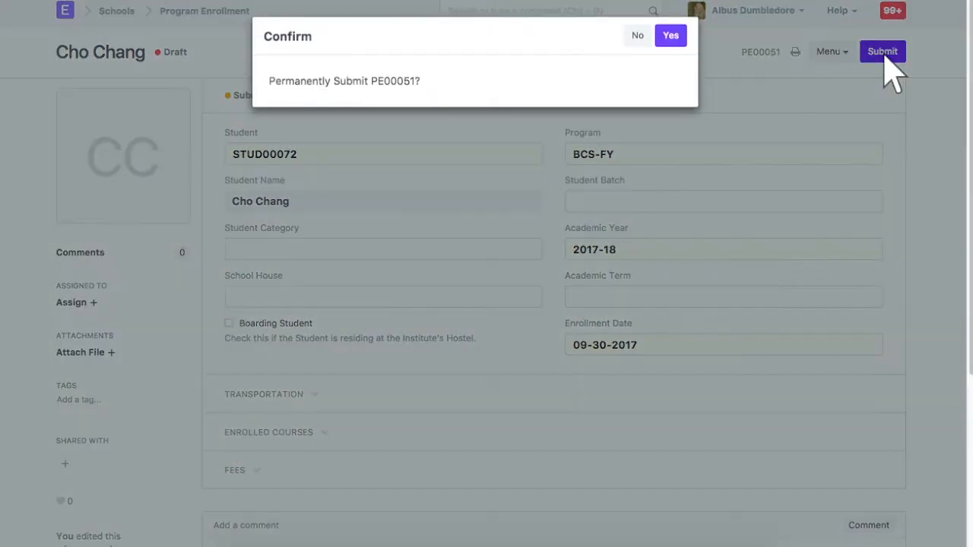
# Confirm submitting enrollment PE00051, then return to the Schools module page
pyautogui.click(670, 35)
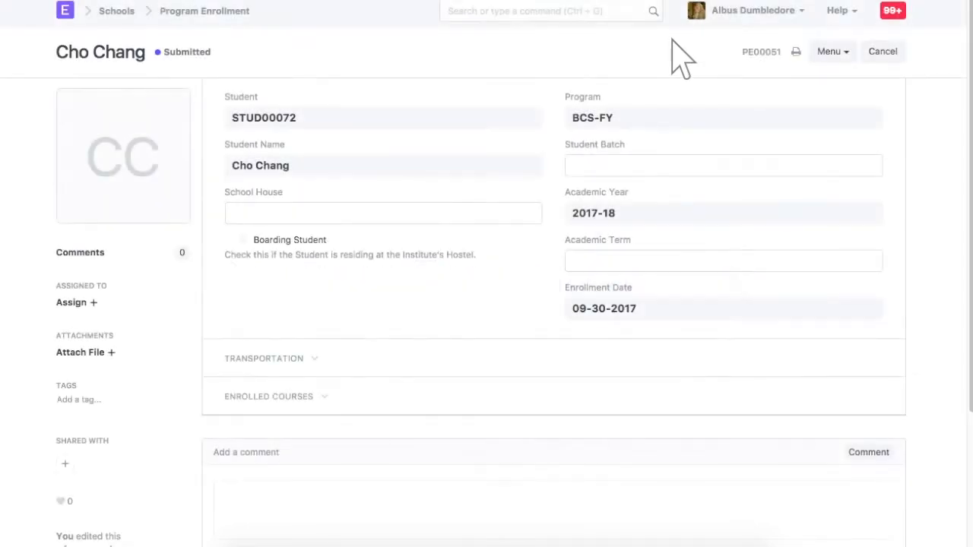
pyautogui.click(116, 10)
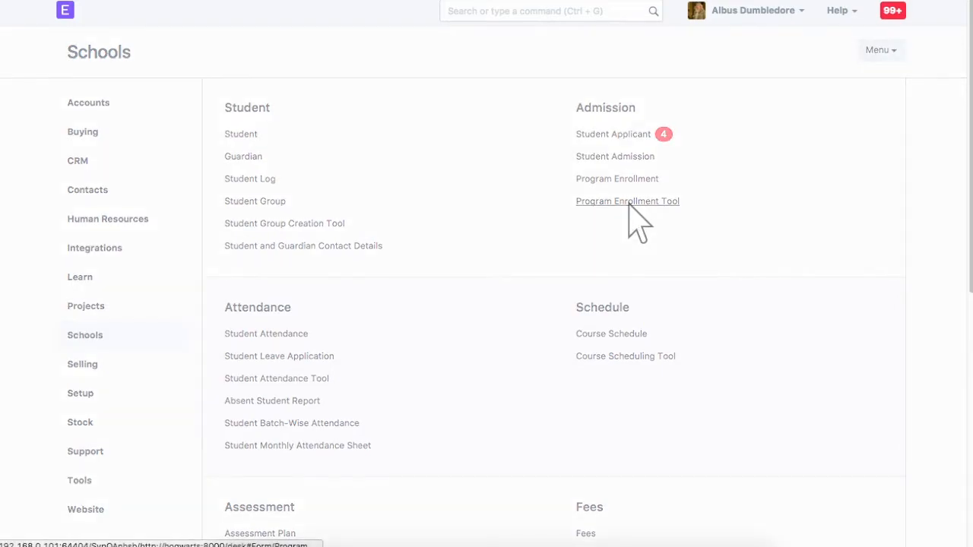
# Fetch students from BCA-FY 2016-17 program enrollments in the Program Enrollment Tool
pyautogui.click(627, 201)
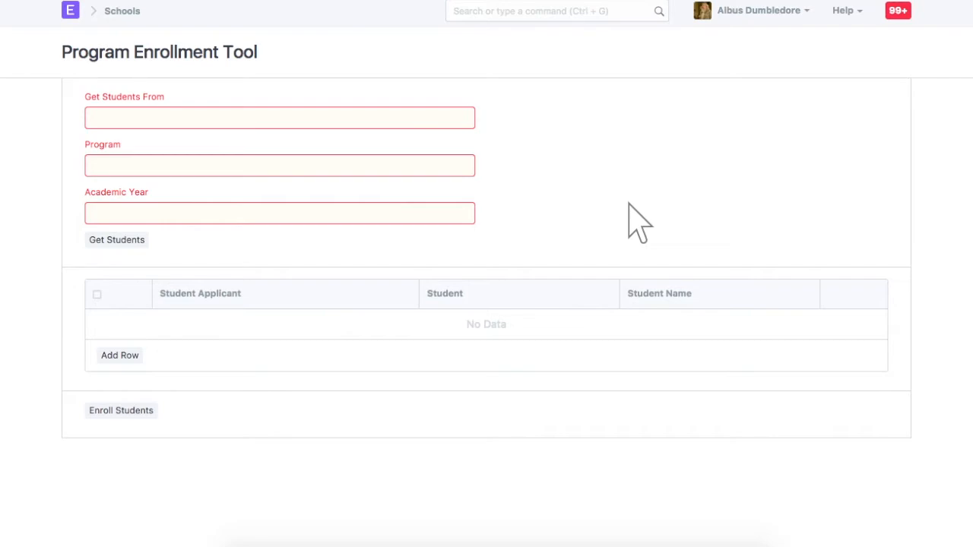
pyautogui.click(279, 117)
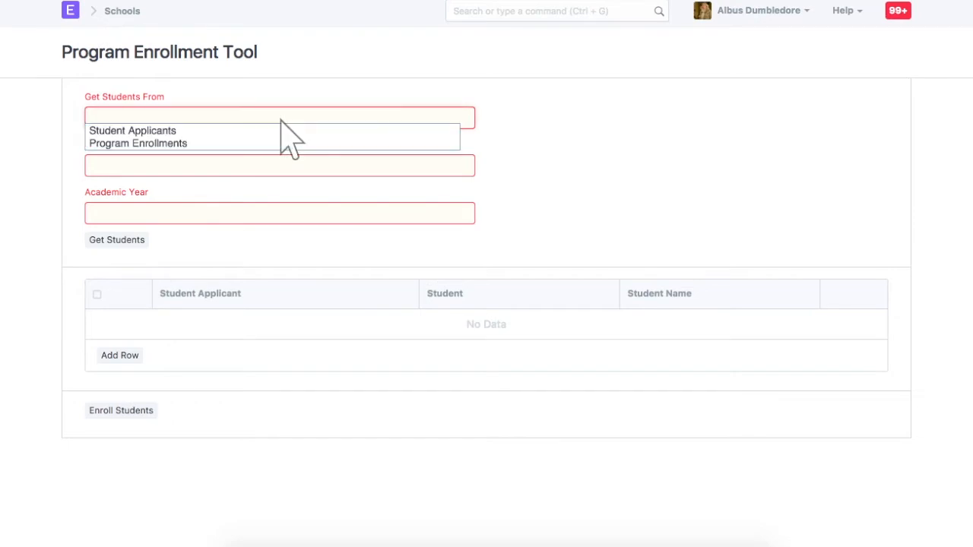
pyautogui.click(138, 143)
pyautogui.write('BCA-FY')
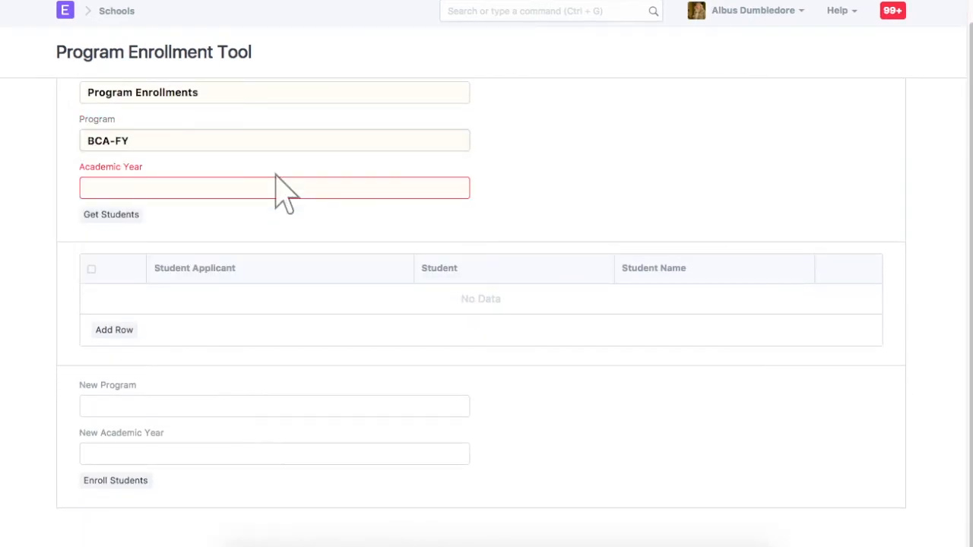
pyautogui.write('2016-17')
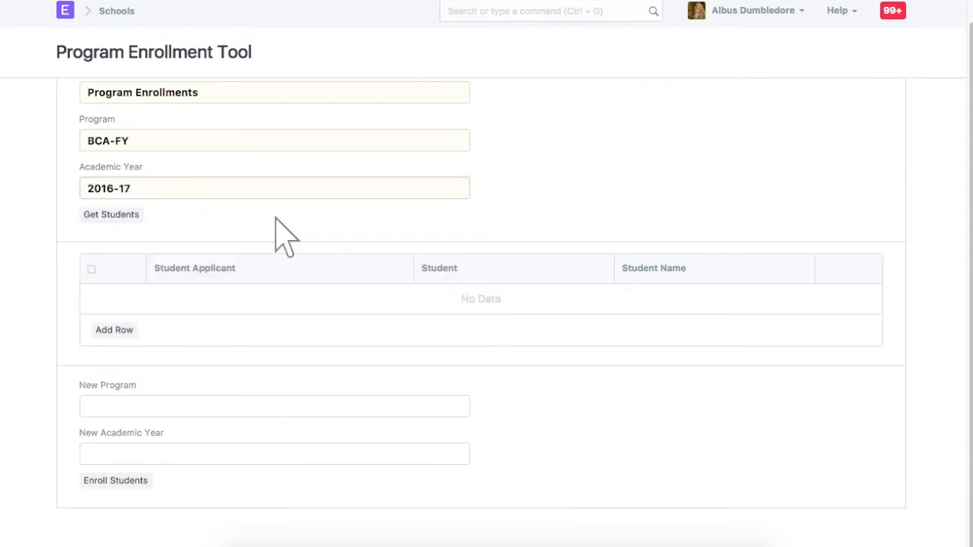
pyautogui.click(111, 215)
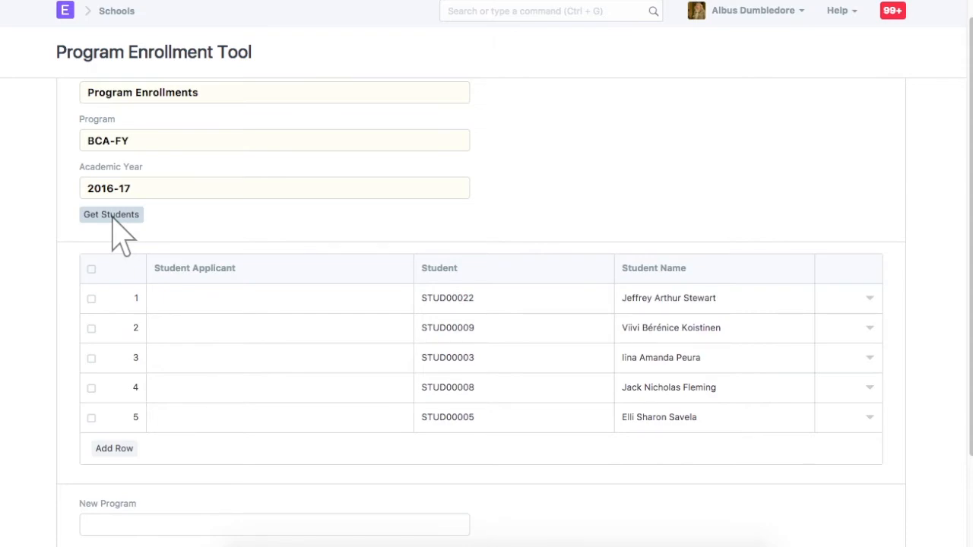
# Enroll the five students into BCA-SY for 2017-18, then open the Program Enrollment list
pyautogui.write('b')
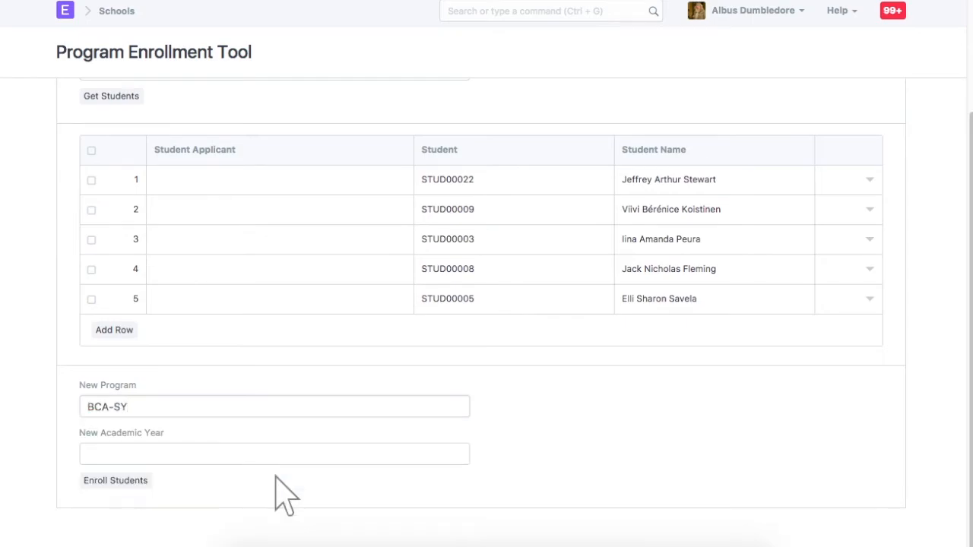
pyautogui.write('2017')
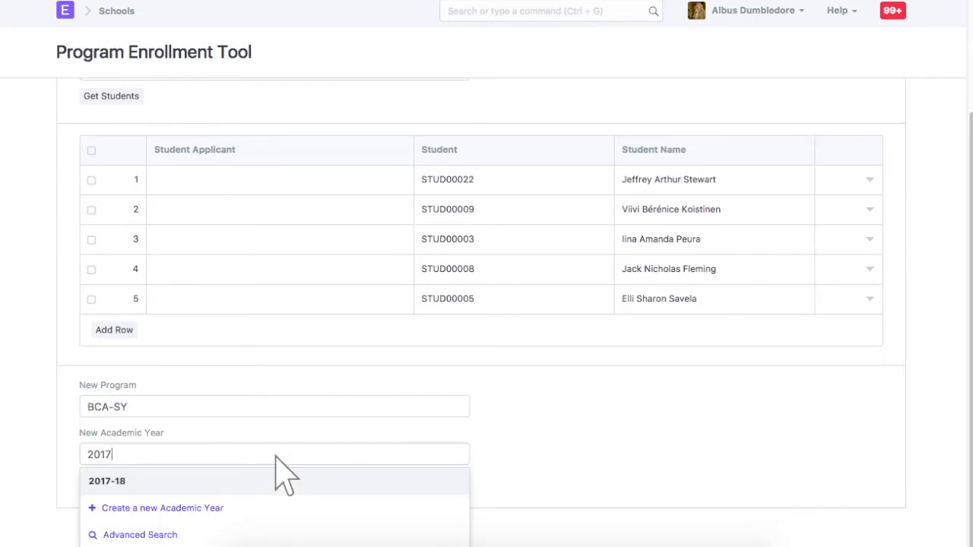
pyautogui.click(106, 480)
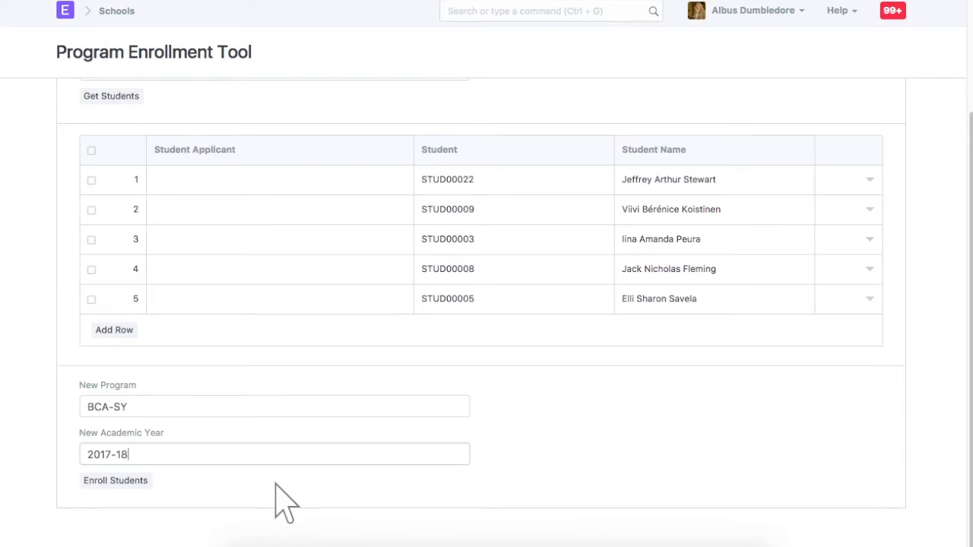
pyautogui.click(115, 480)
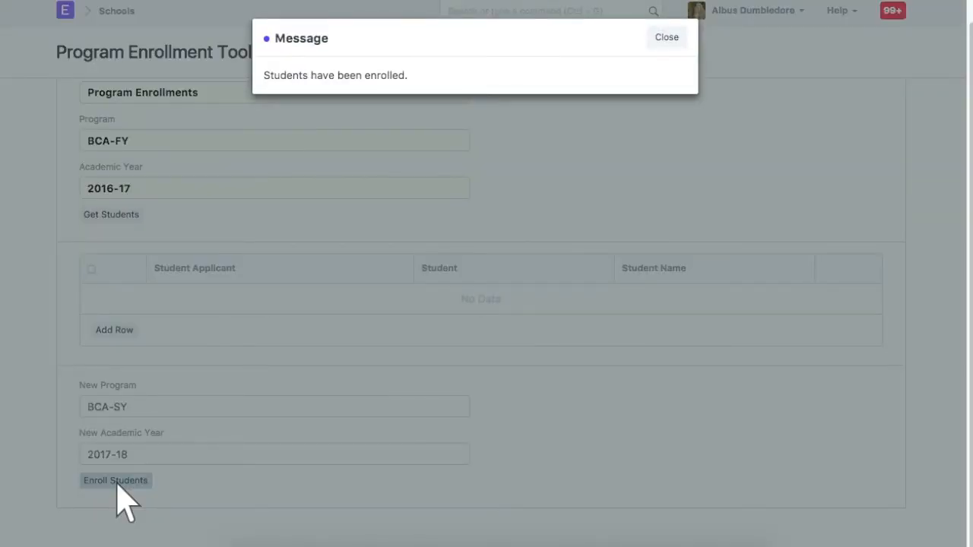
pyautogui.click(666, 37)
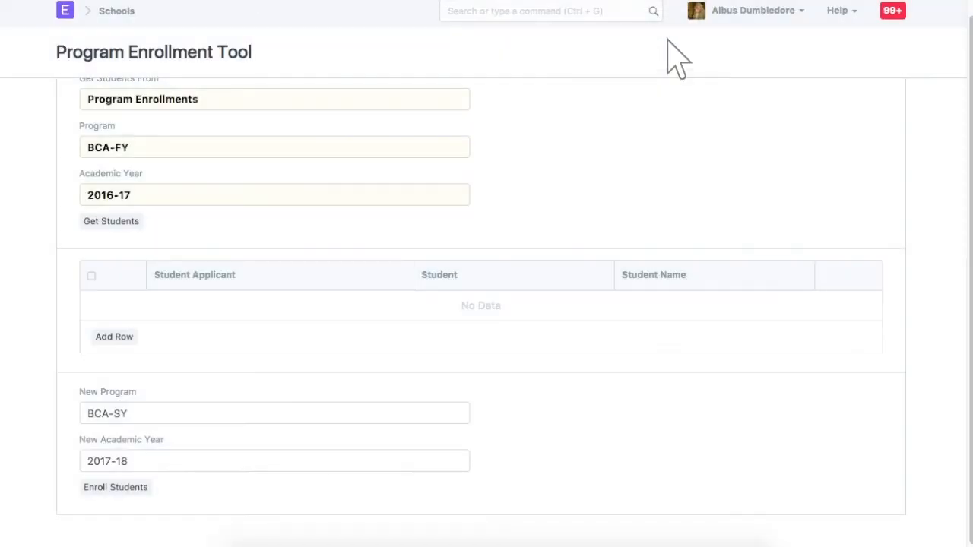
pyautogui.write('program enrol')
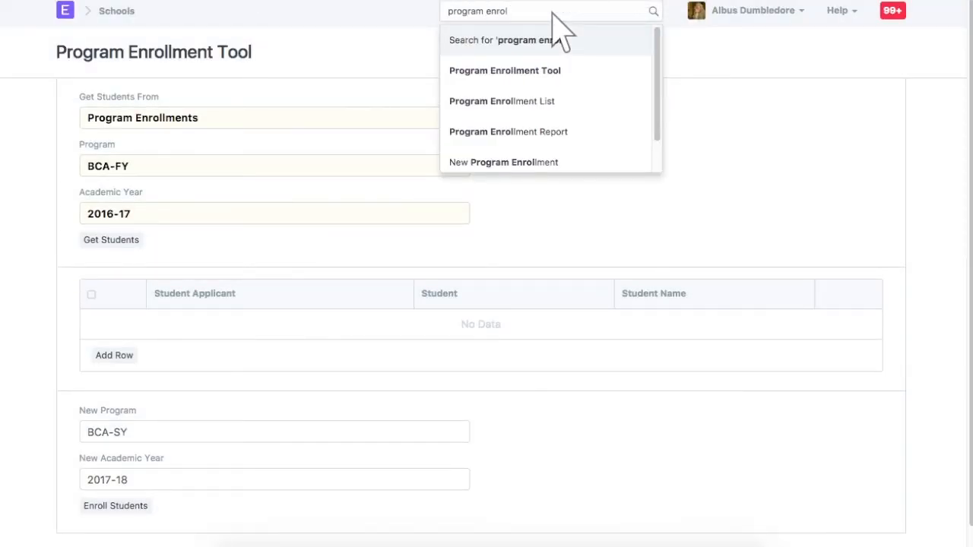
pyautogui.click(501, 100)
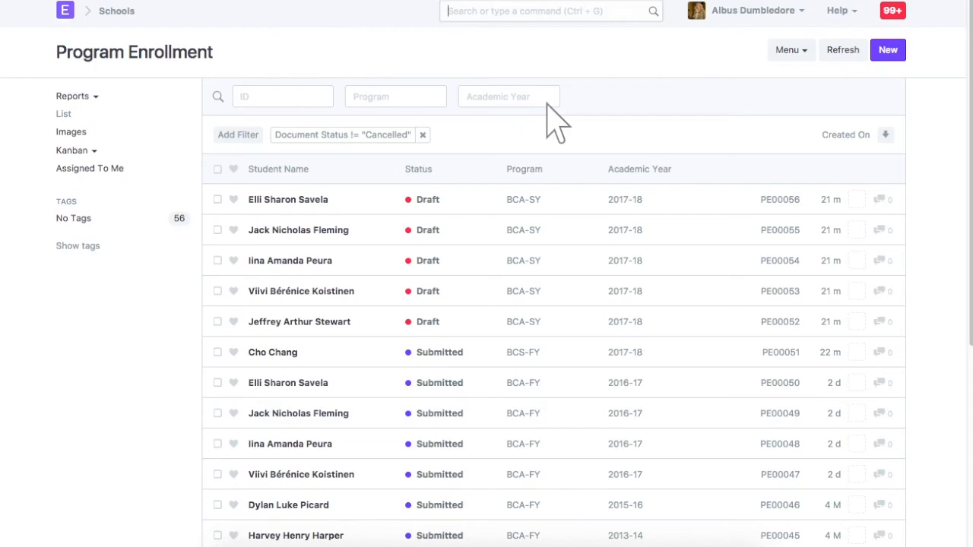